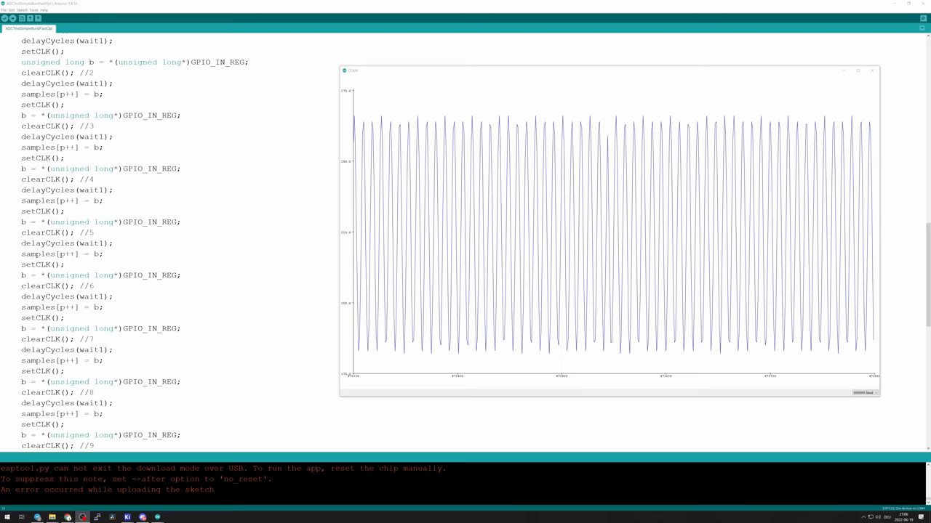
- Close the Serial Plotter and return to the ADCTestMaxGPIOSpeed sketch's Tools settings for the ESP32 on COM5
click(70, 22)
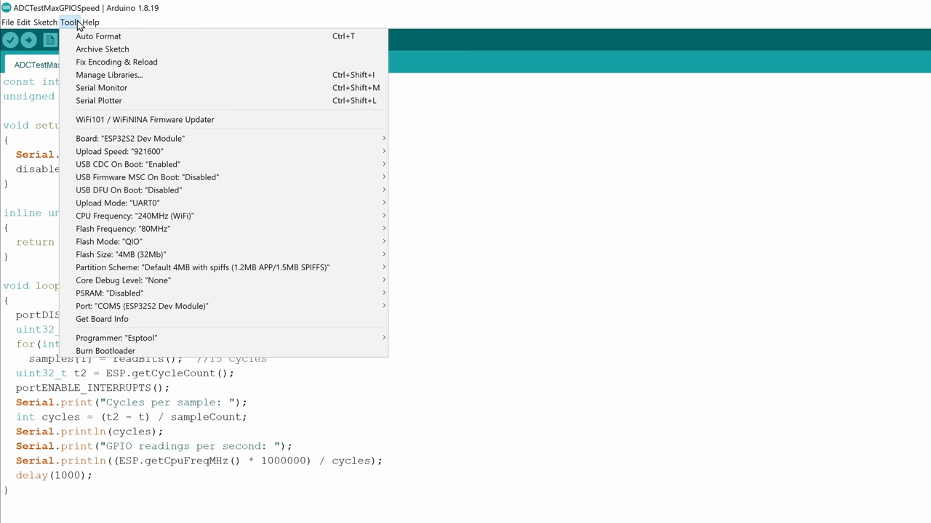